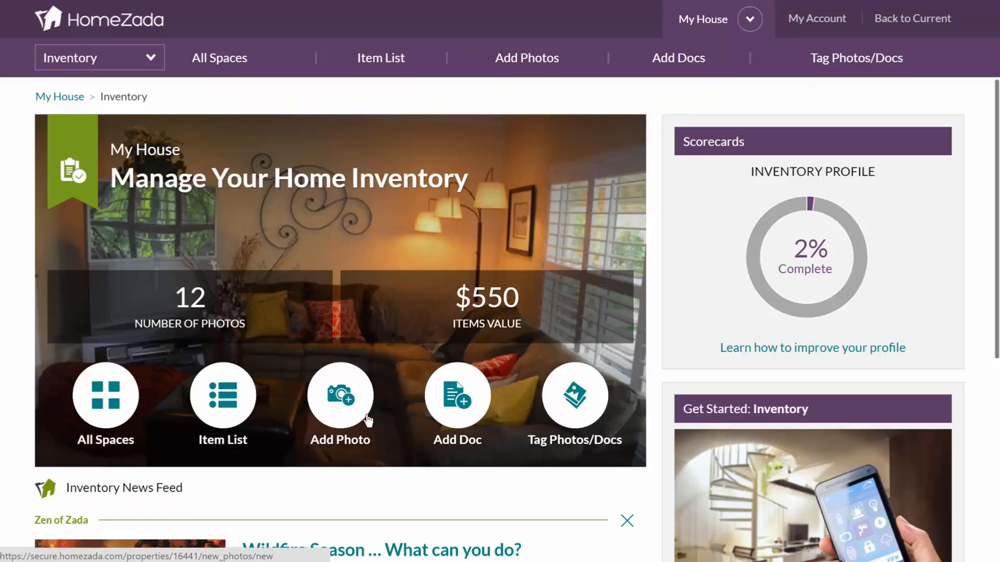
Upload the selected house photos through Add Photo, opening the first photo for tagging.
left_click(340, 393)
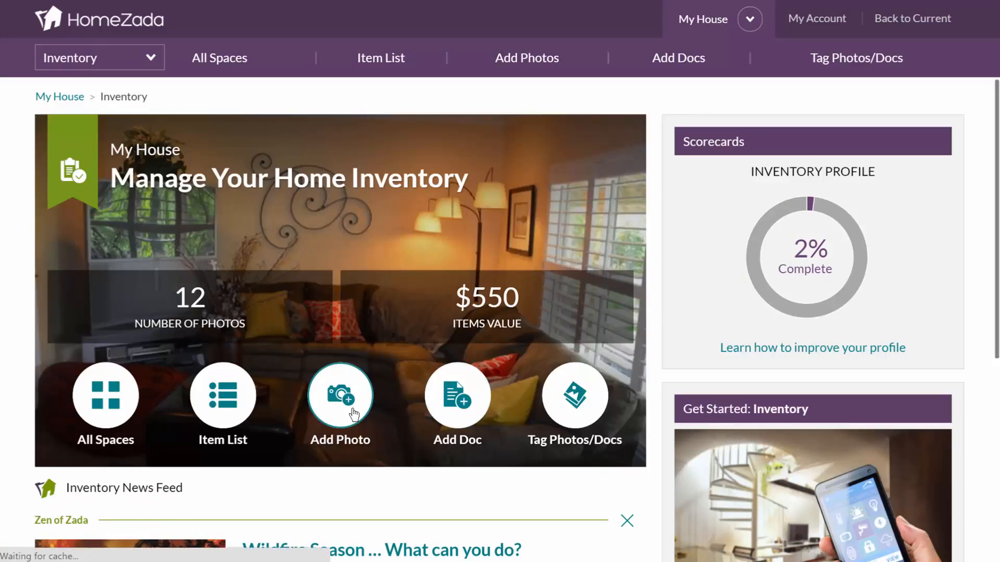
left_click(340, 395)
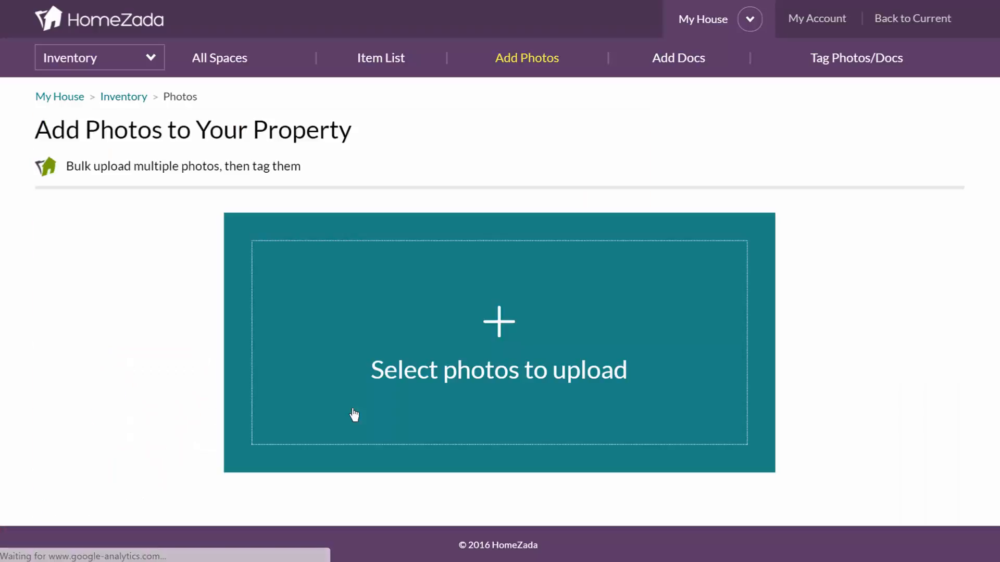
mouse_move(354, 415)
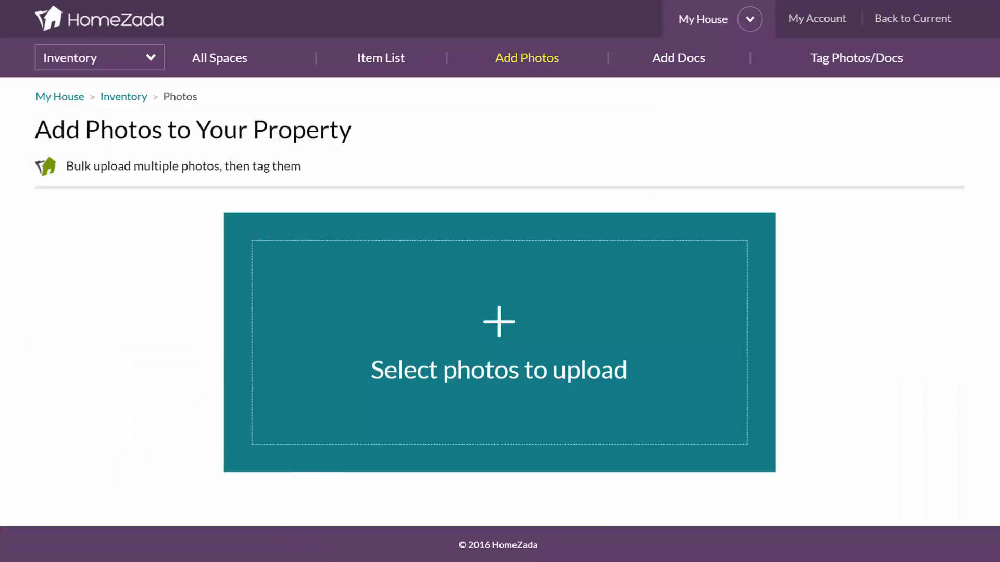
left_click(497, 344)
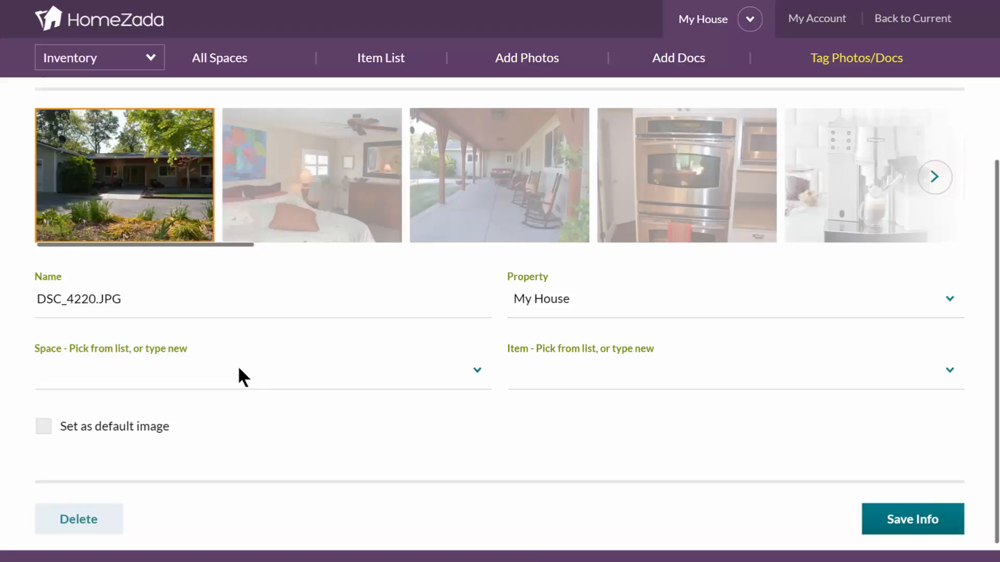
Set the bedroom photo's Space to Master Bedroom and save its info.
left_click(245, 369)
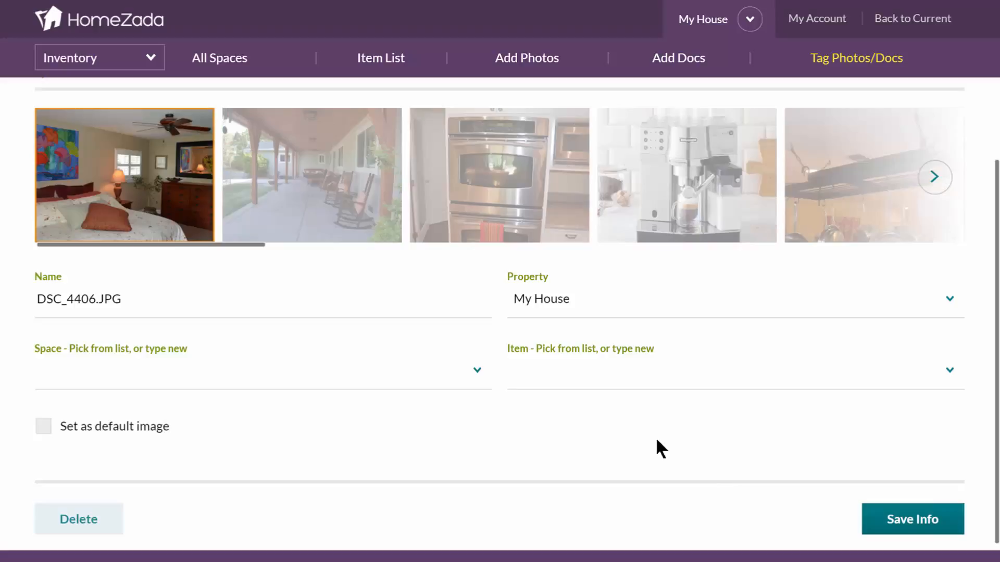
mouse_move(485, 391)
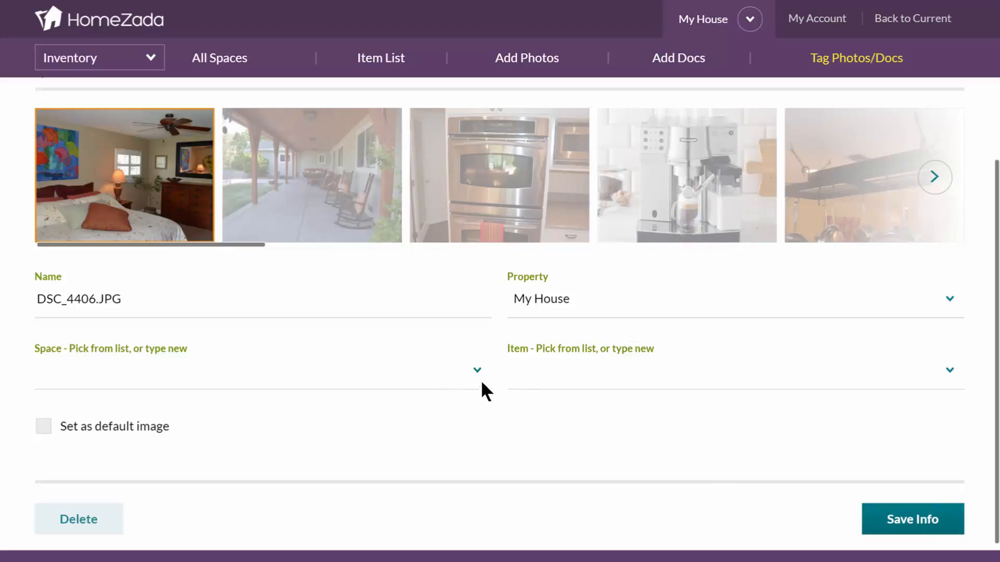
left_click(477, 370)
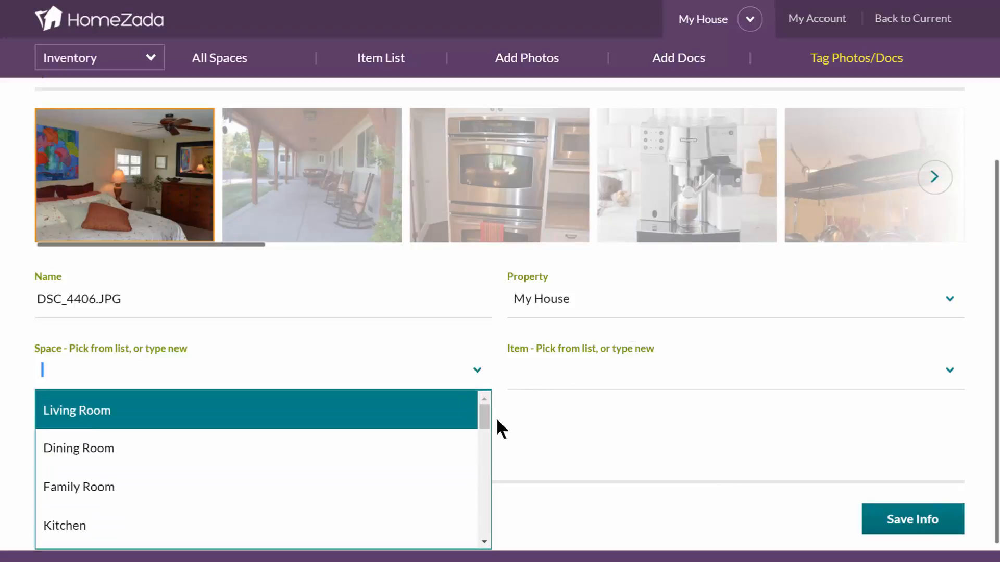
scroll("down", 3)
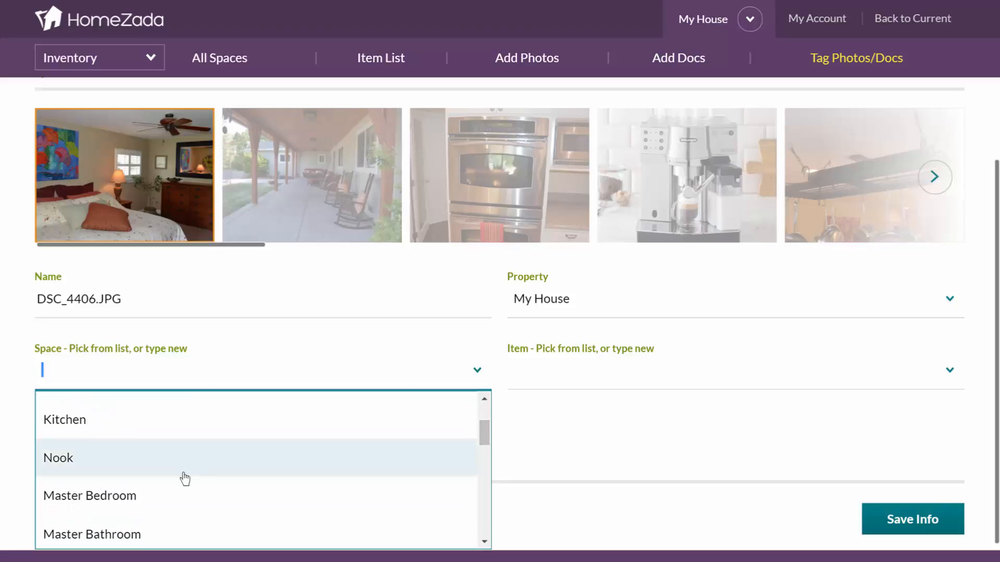
left_click(89, 496)
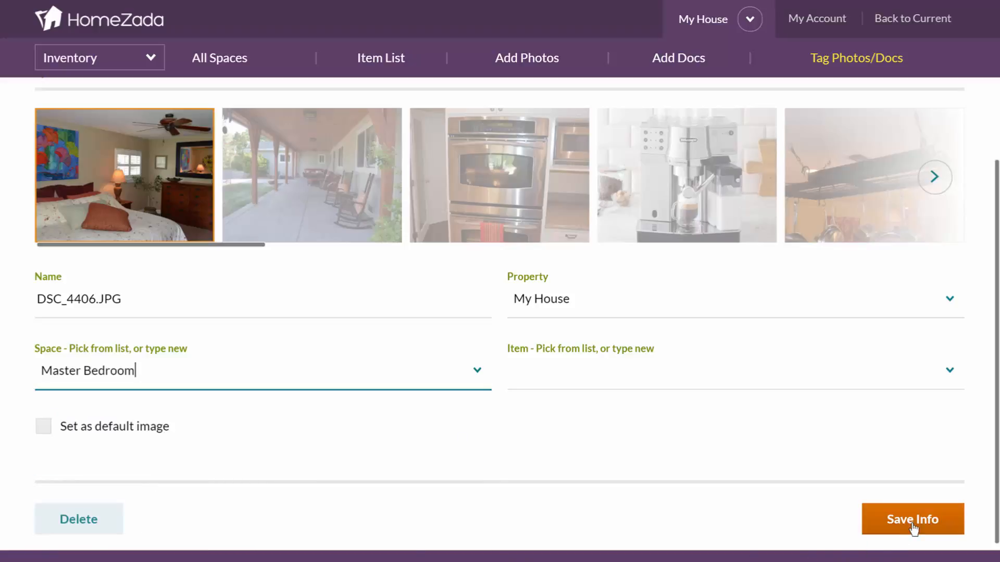
left_click(912, 519)
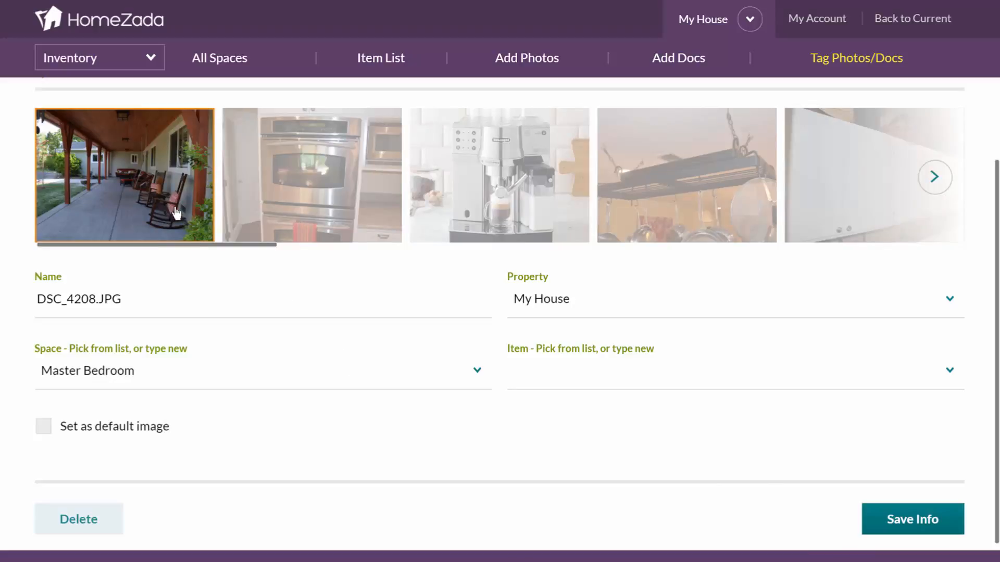
Enter 'Front Porch' as a new Space for the porch photo.
left_click(477, 370)
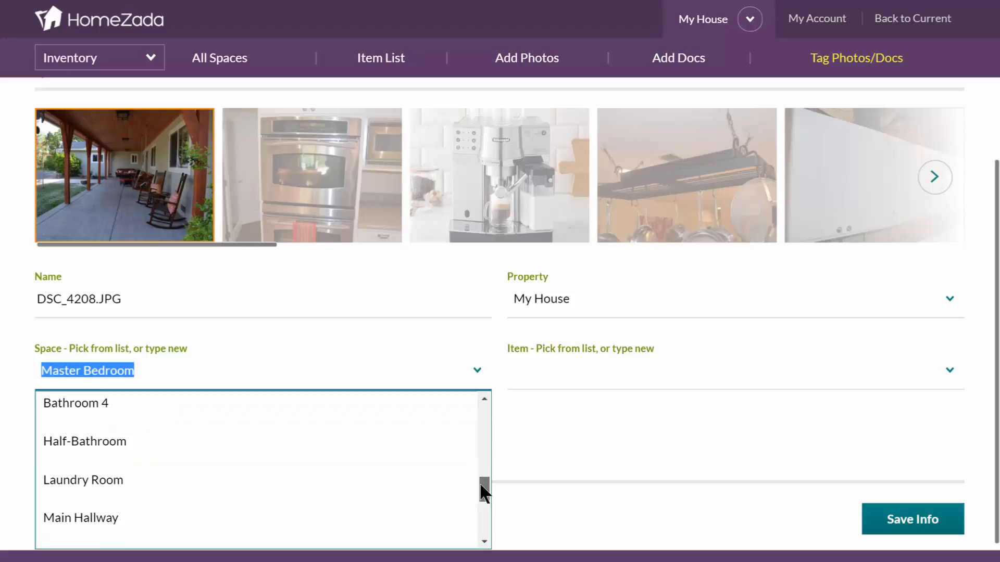
scroll("up", 3)
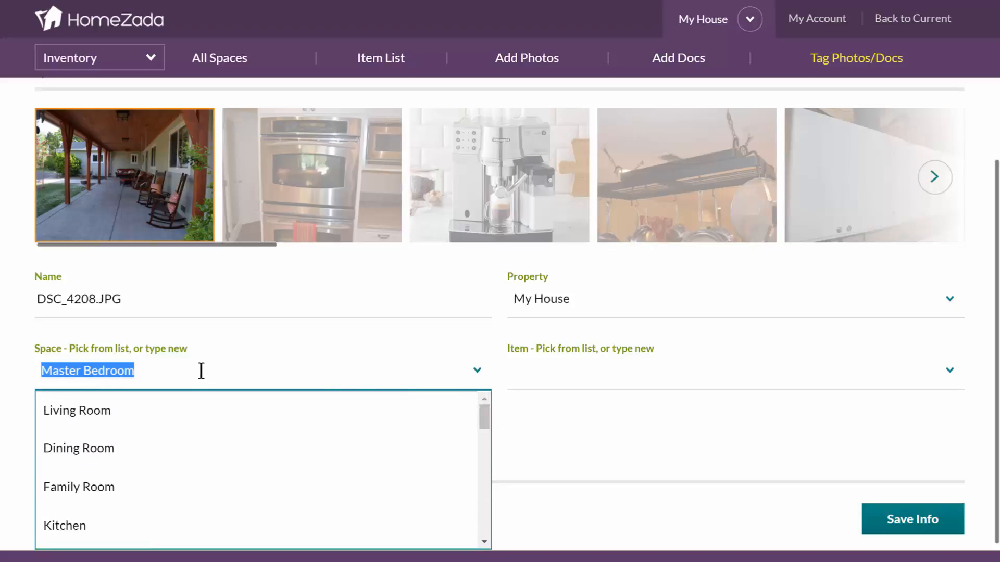
mouse_move(21, 367)
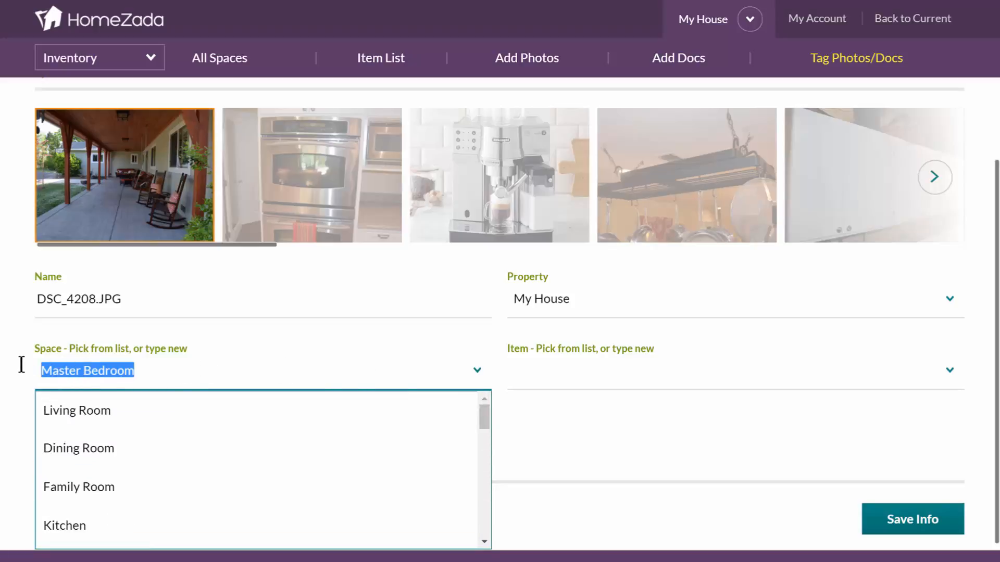
type("Front P")
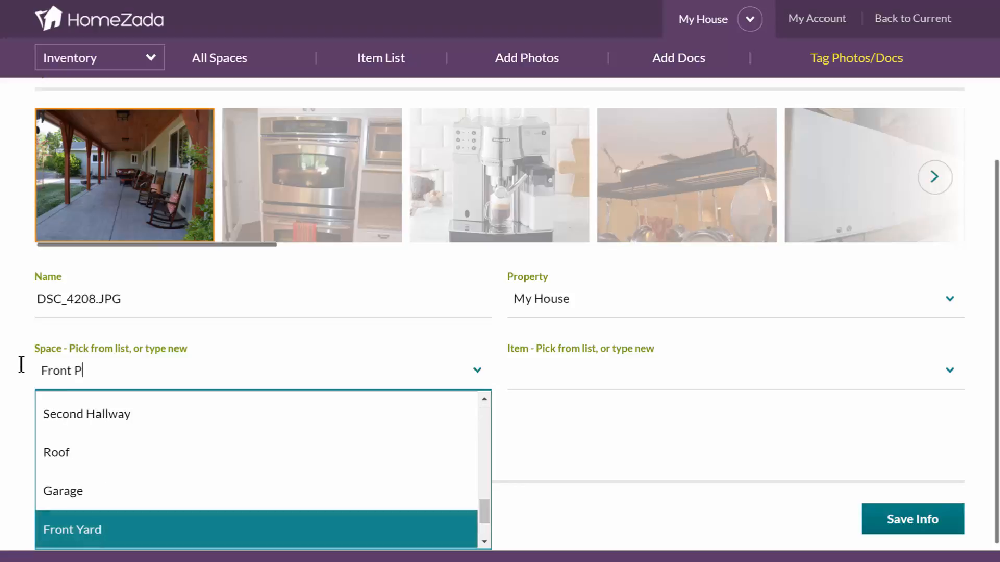
type("orch")
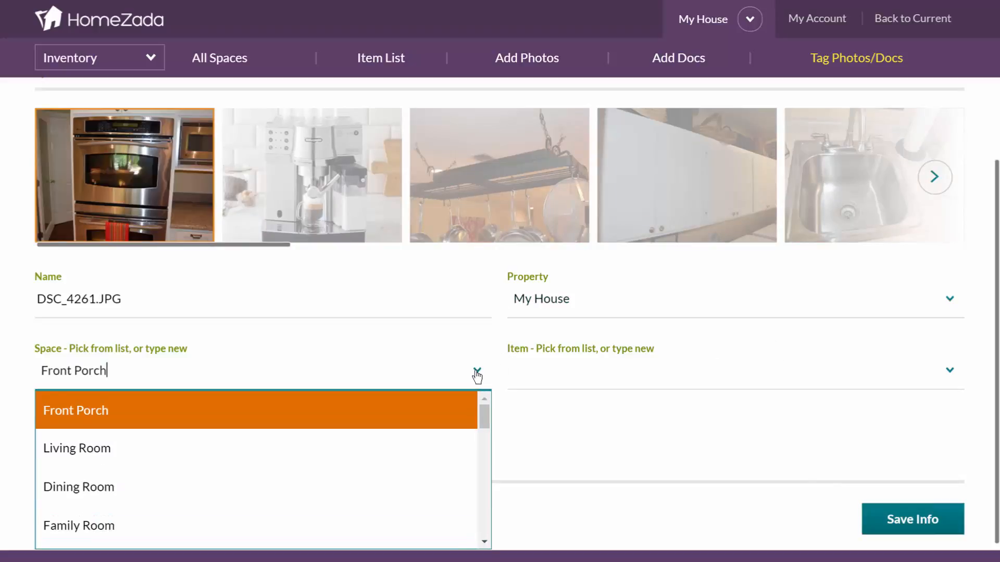
mouse_move(501, 451)
type("Kitchen")
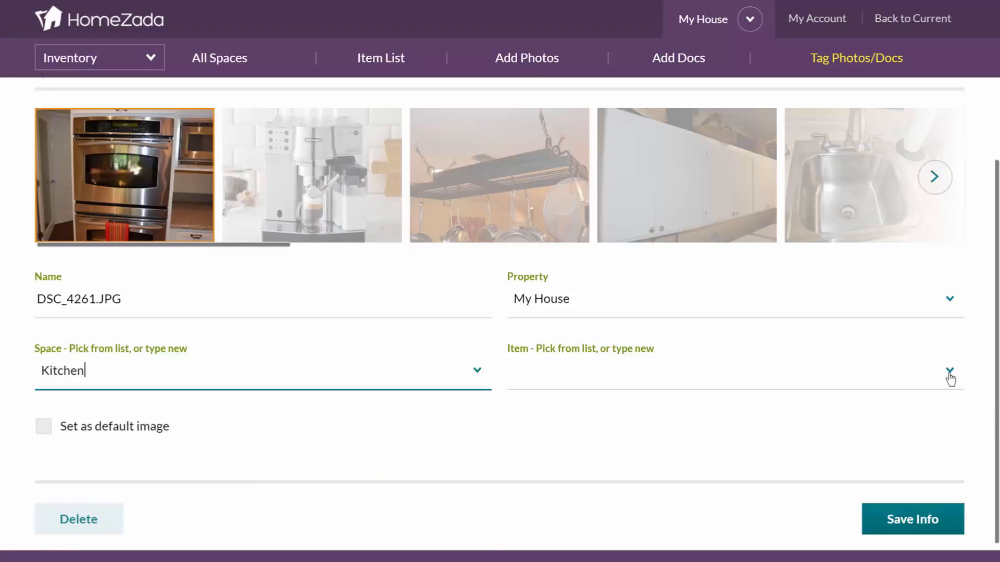
Choose Gas Oven as the oven photo's Item and save its info.
left_click(949, 370)
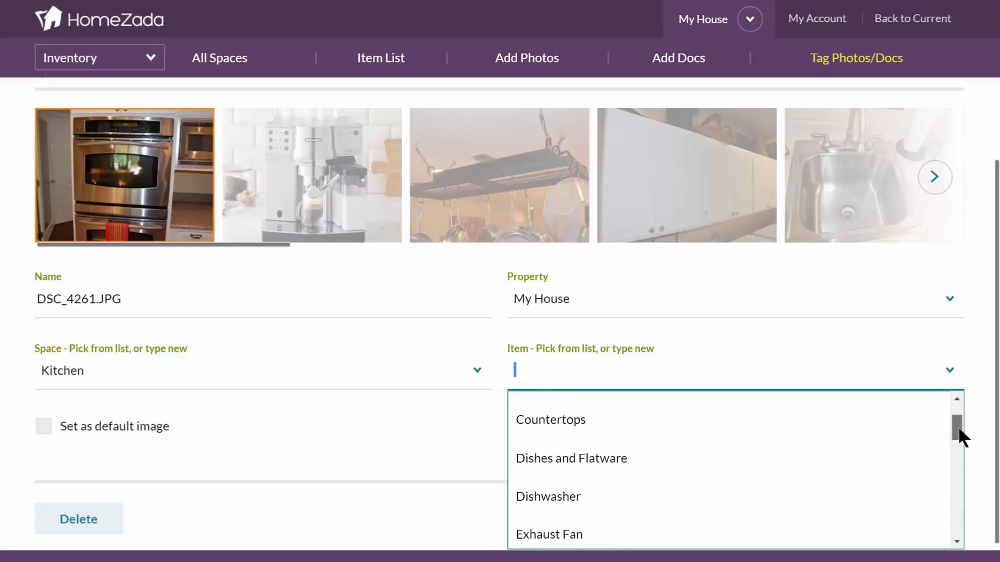
scroll("down", 3)
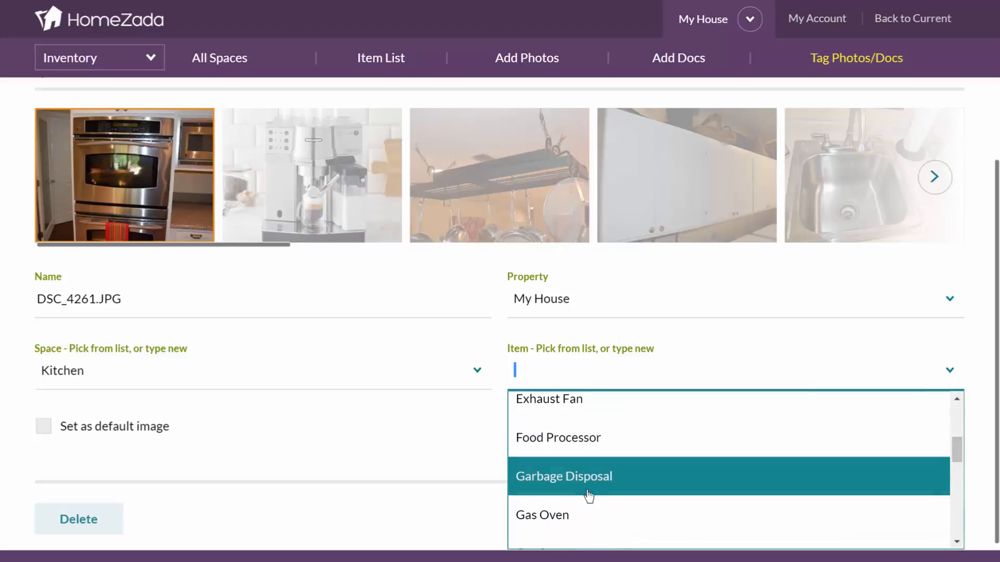
left_click(543, 514)
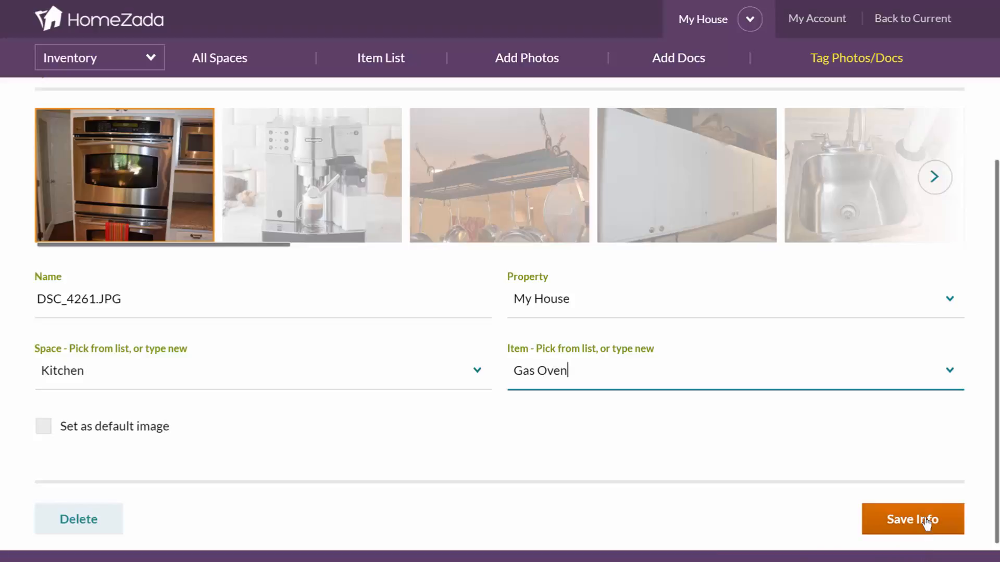
left_click(912, 519)
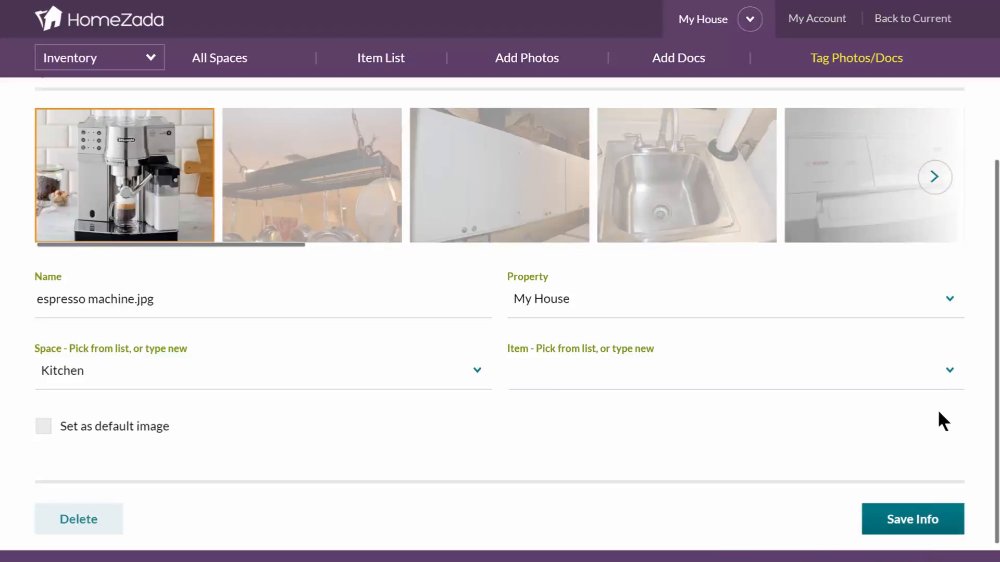
Enter 'Espresso Machine' as a new Kitchen Item for the espresso photo.
left_click(949, 370)
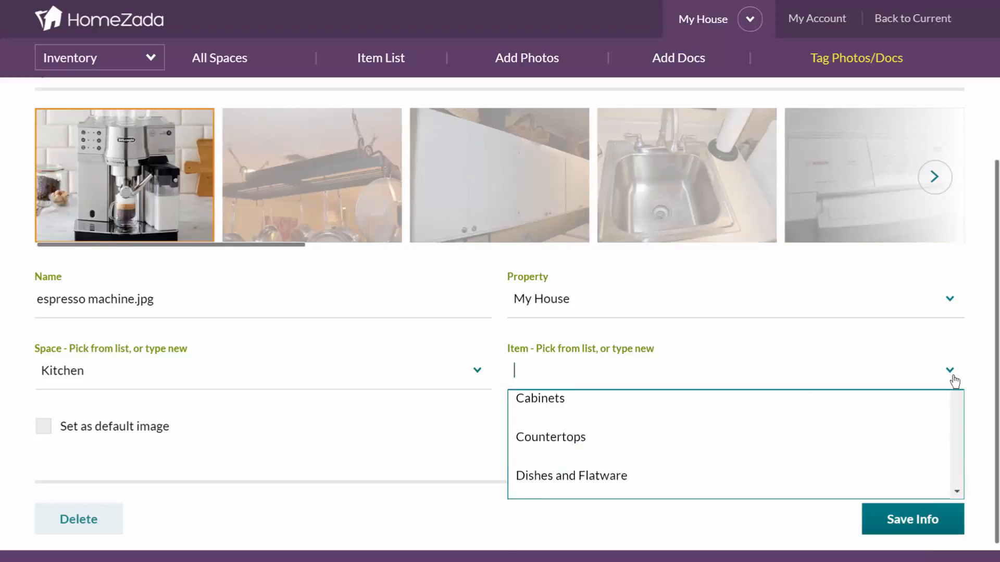
scroll("up", 3)
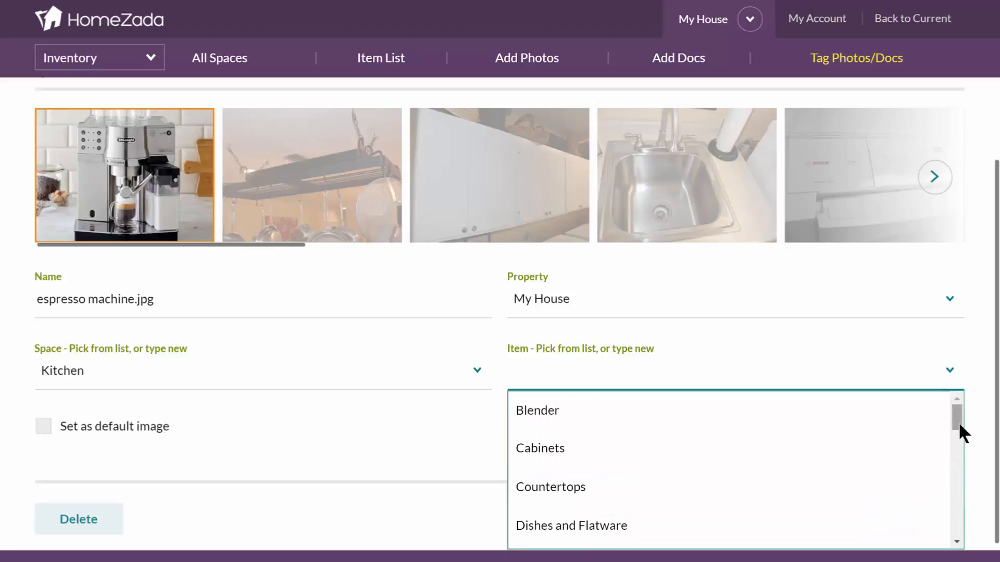
scroll("down", 3)
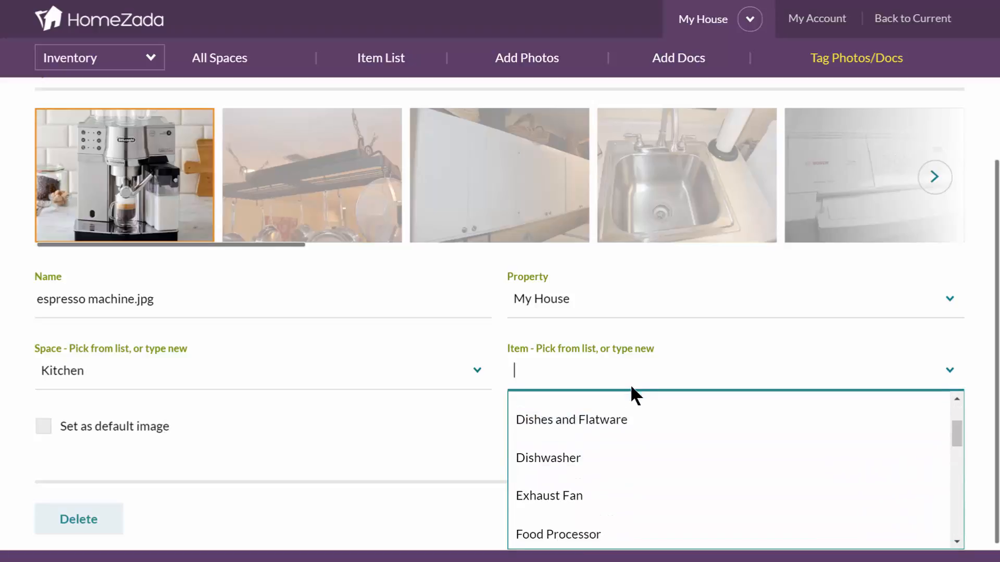
type("s")
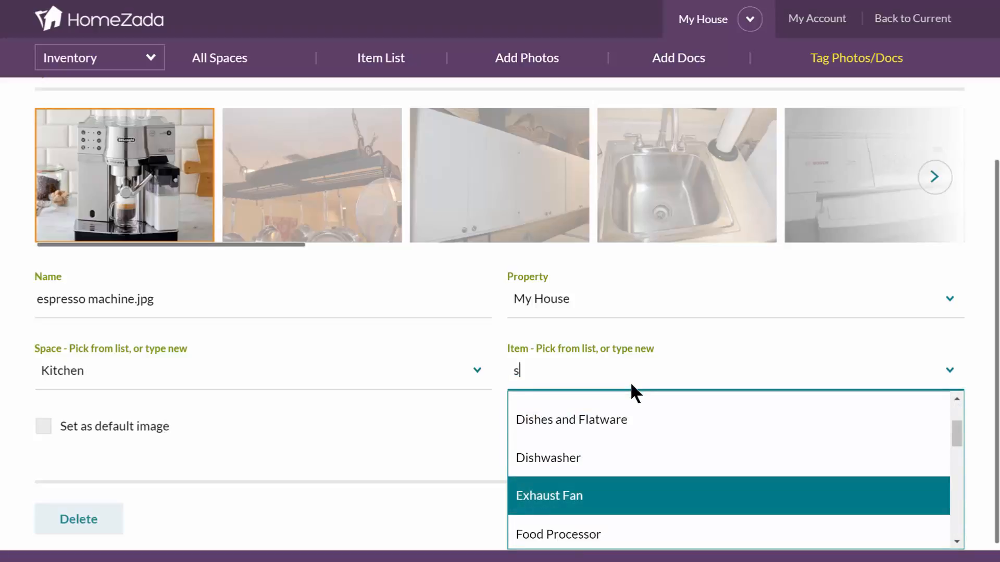
type("Es")
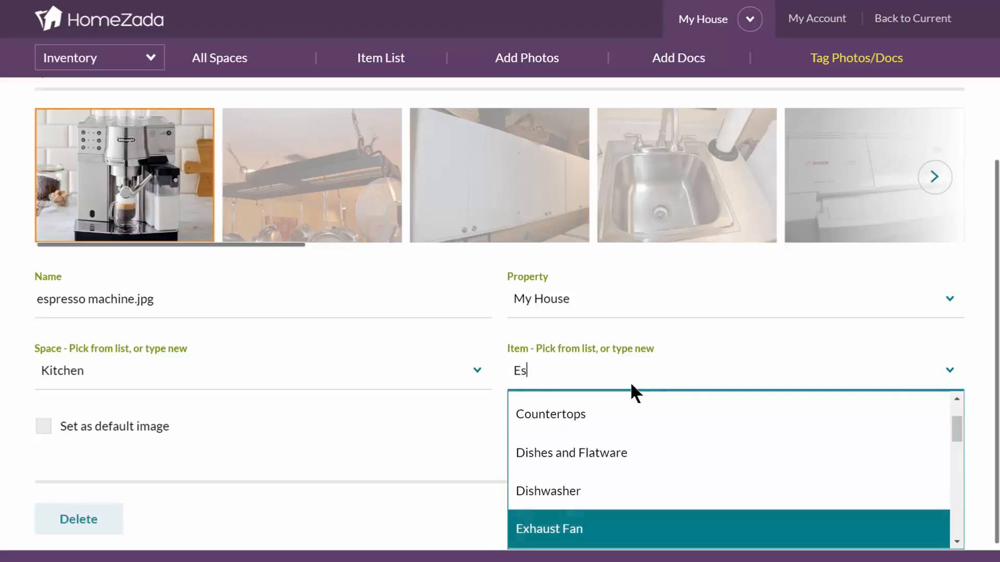
type("presso")
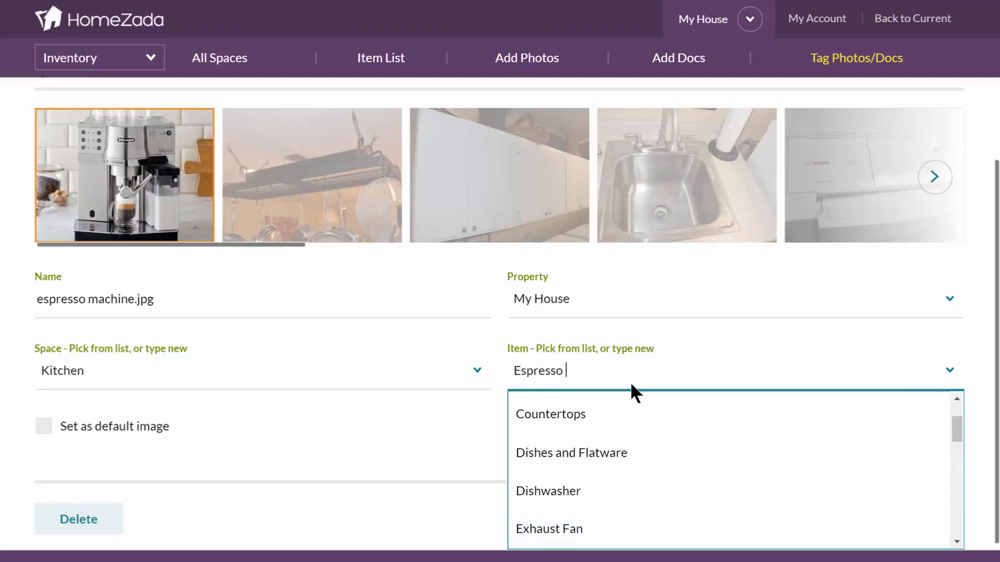
type("Machine")
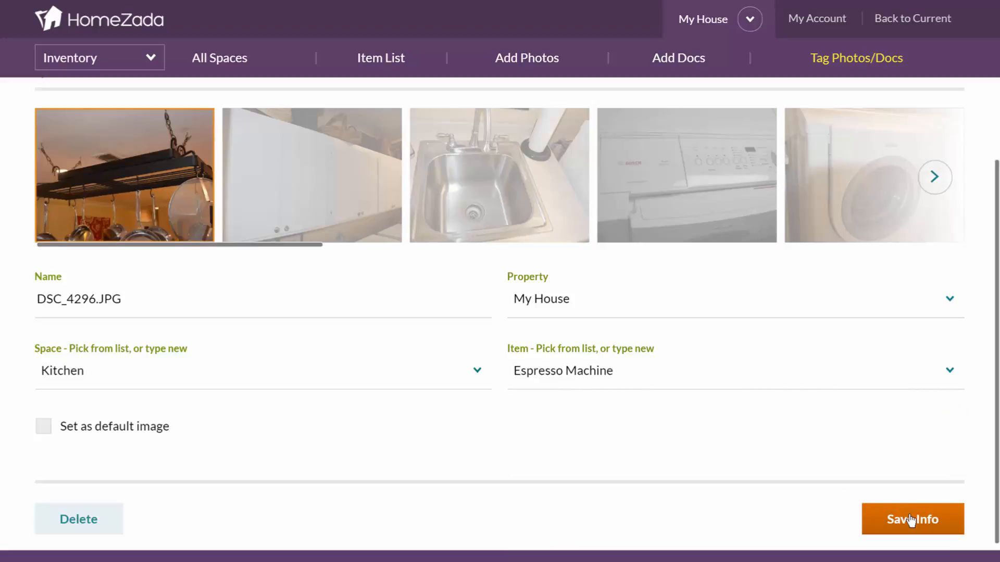
mouse_move(219, 57)
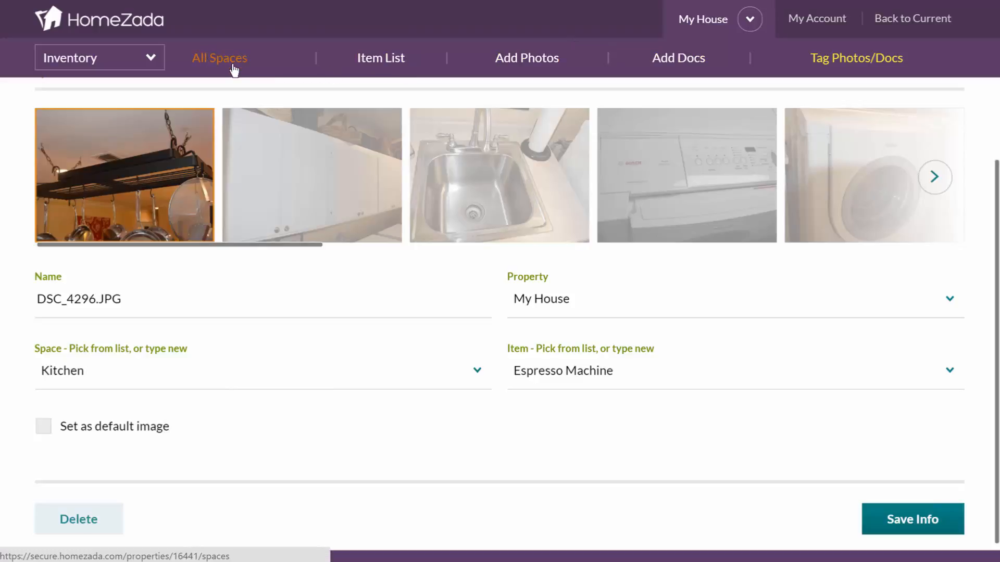
Browse All Spaces to the Kitchen's Items and view the Espresso Machine and Gas Oven photos.
left_click(219, 57)
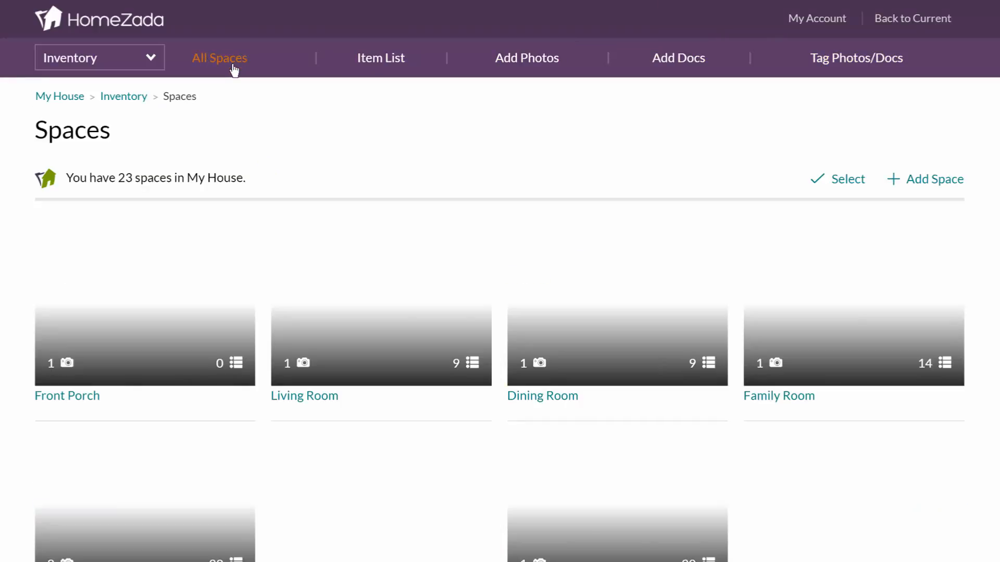
scroll("down", 3)
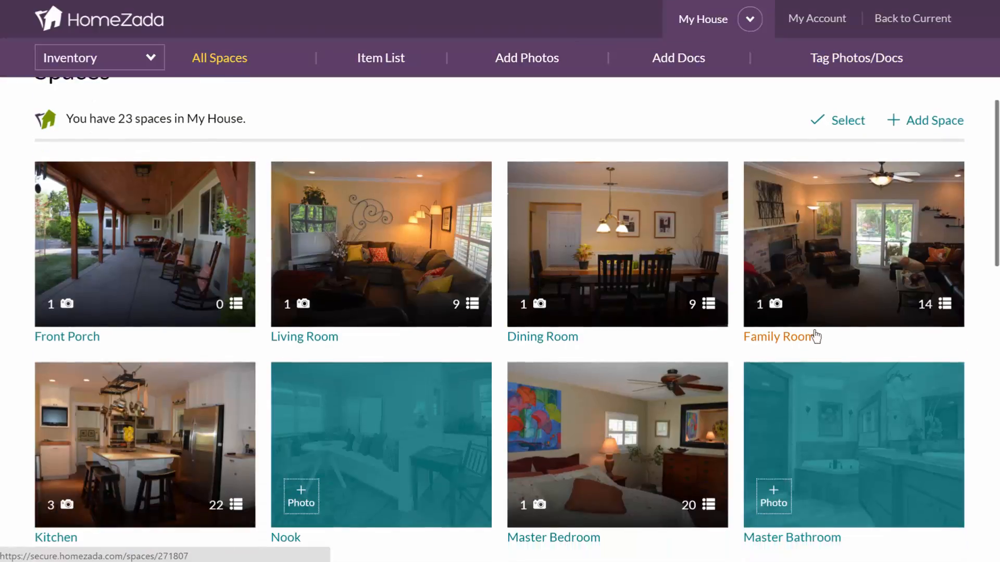
mouse_move(854, 261)
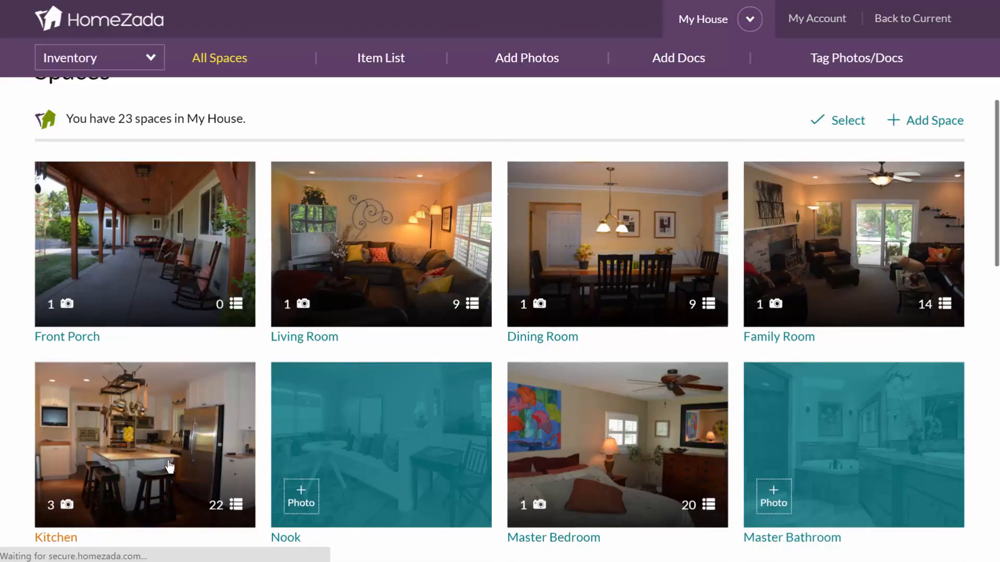
left_click(144, 444)
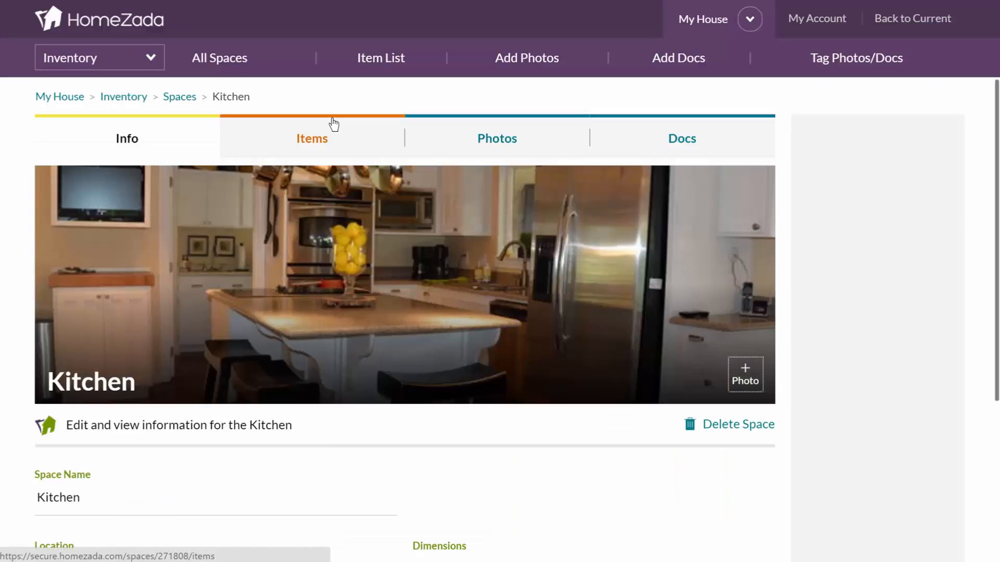
left_click(312, 138)
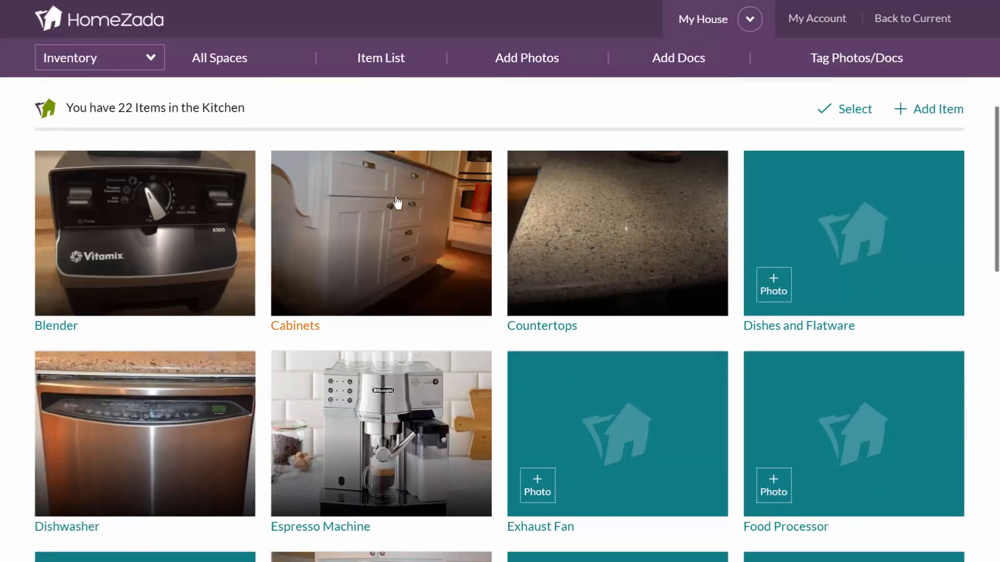
scroll("down", 3)
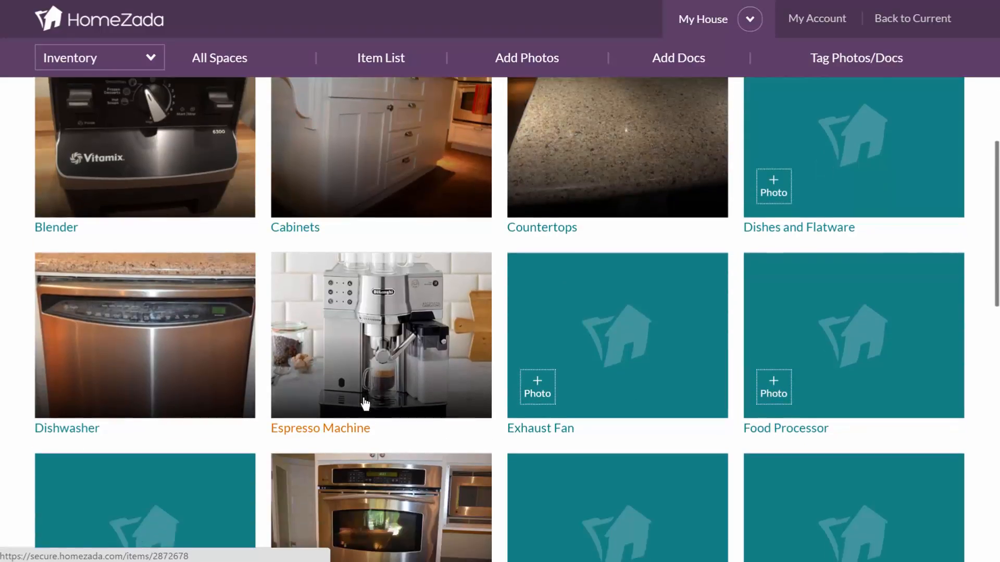
scroll("down", 3)
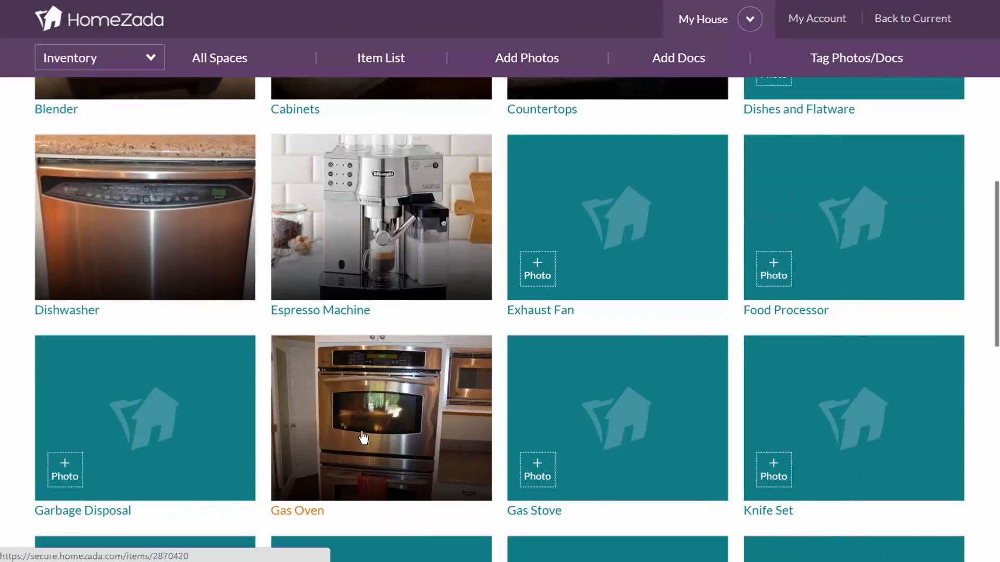